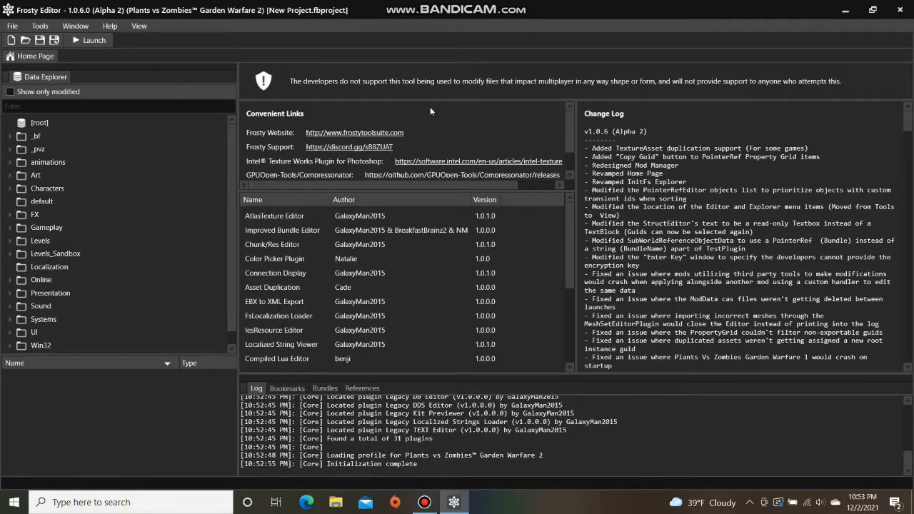
mouse_move(391, 101)
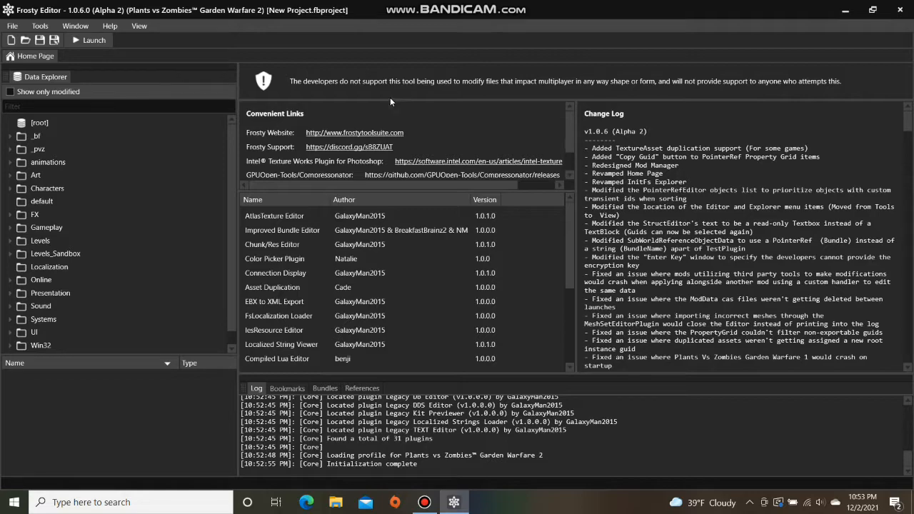
Step: Browse the Data Explorer to GameModes > GameModeLogic > InGameLogic to list its logic assets
left_click(9, 228)
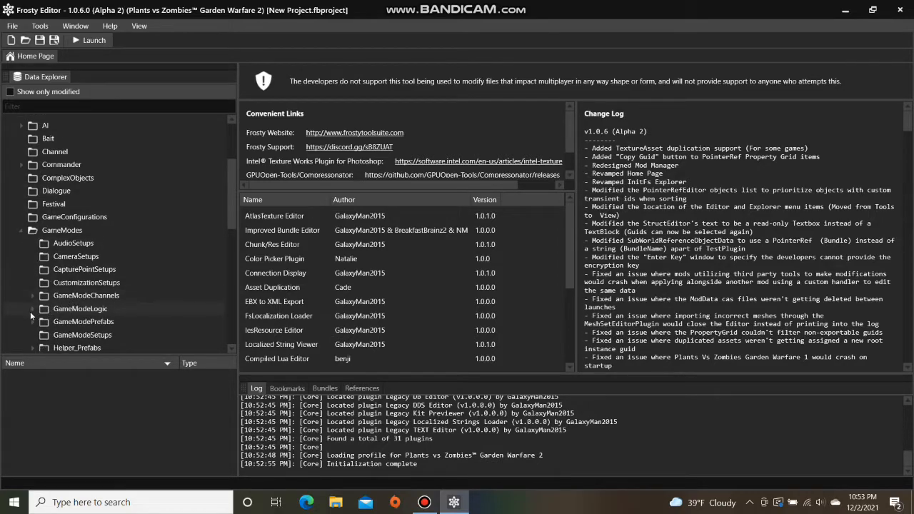
left_click(43, 309)
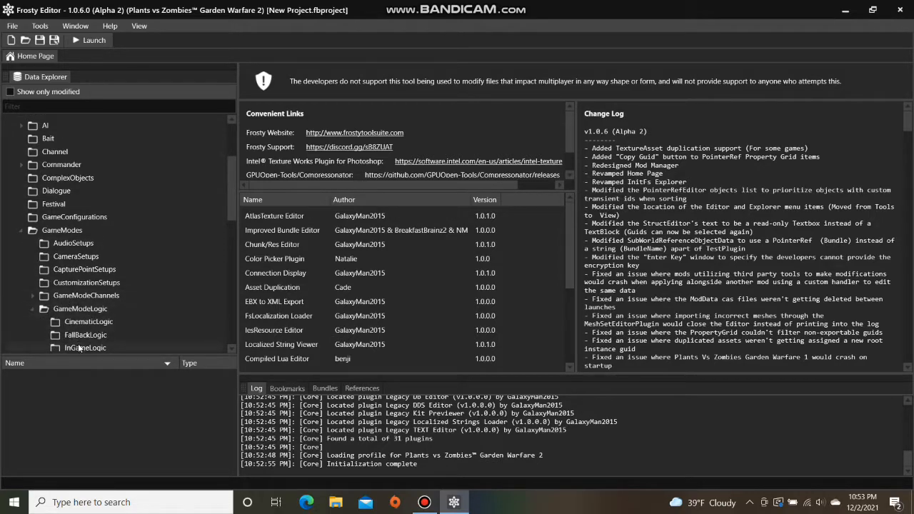
left_click(86, 344)
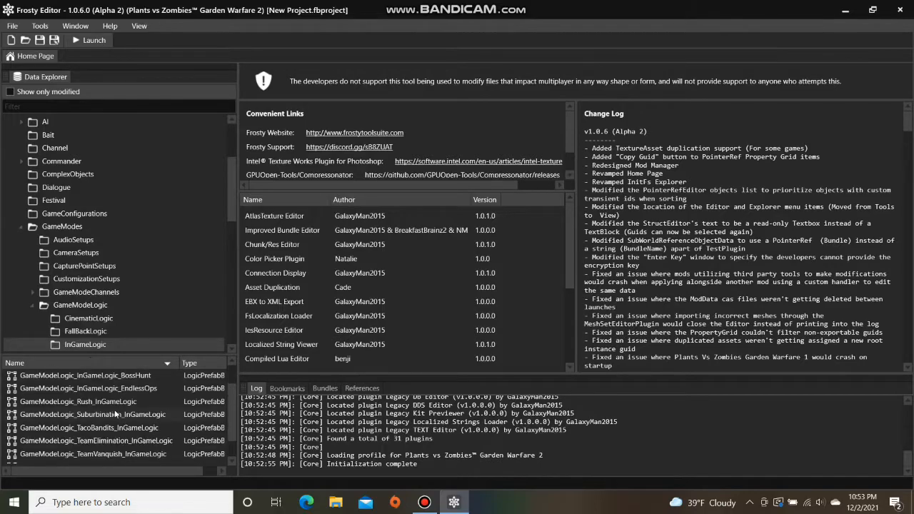
Step: Load GameModeLogic_TeamVanquish_InGameLogic and expand its PropertyConnections with one entry detailed
double_click(93, 454)
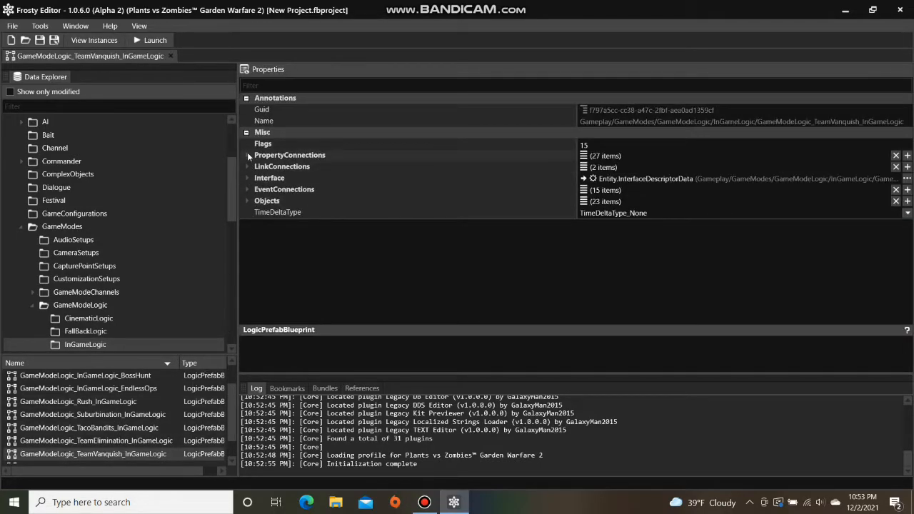
left_click(248, 155)
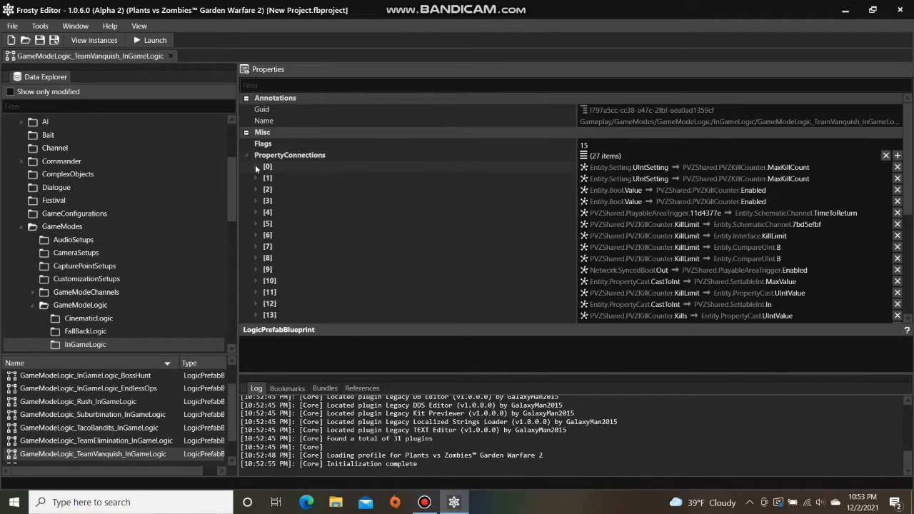
left_click(256, 166)
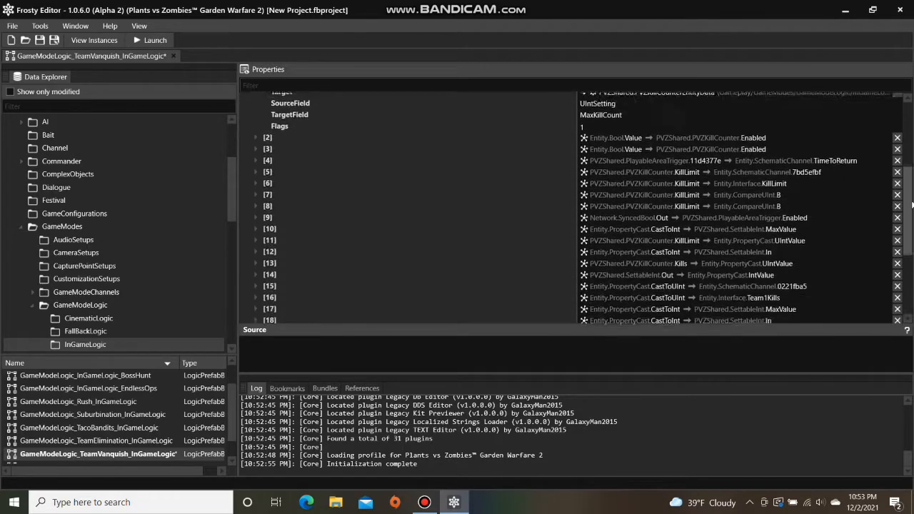
Step: Expand Interface > Fields to reveal the Team Vanquish logic's five data fields
scroll("down", 3)
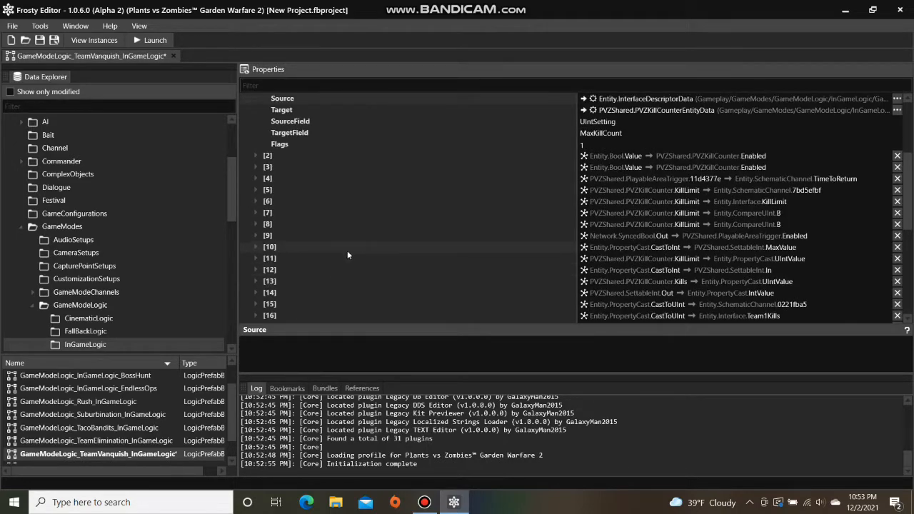
scroll("down", 3)
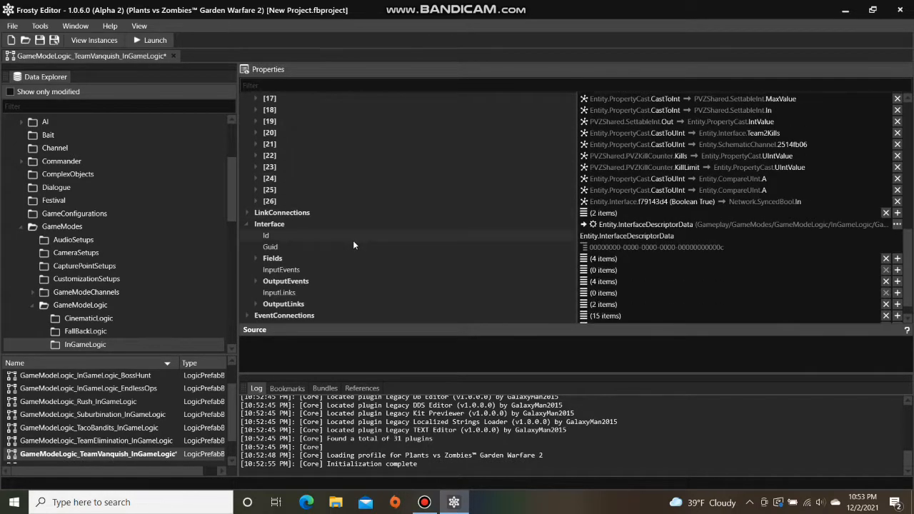
left_click(255, 237)
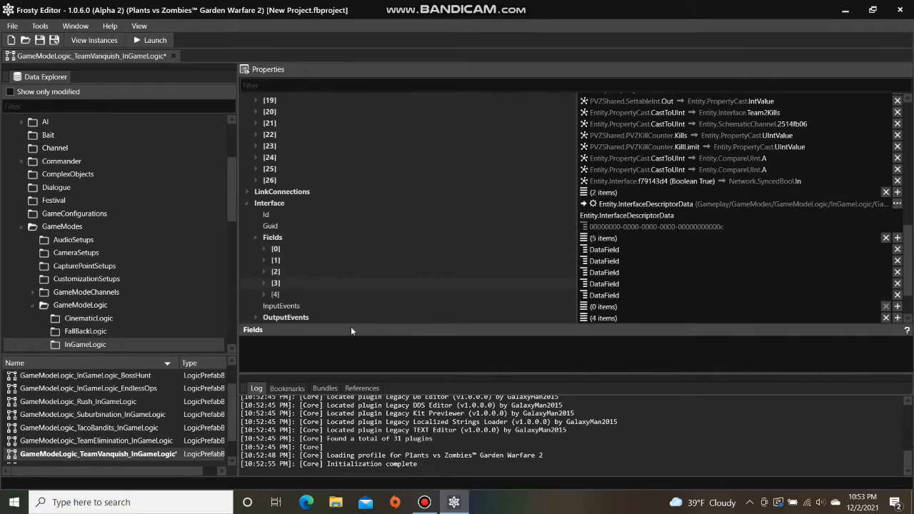
right_click(600, 283)
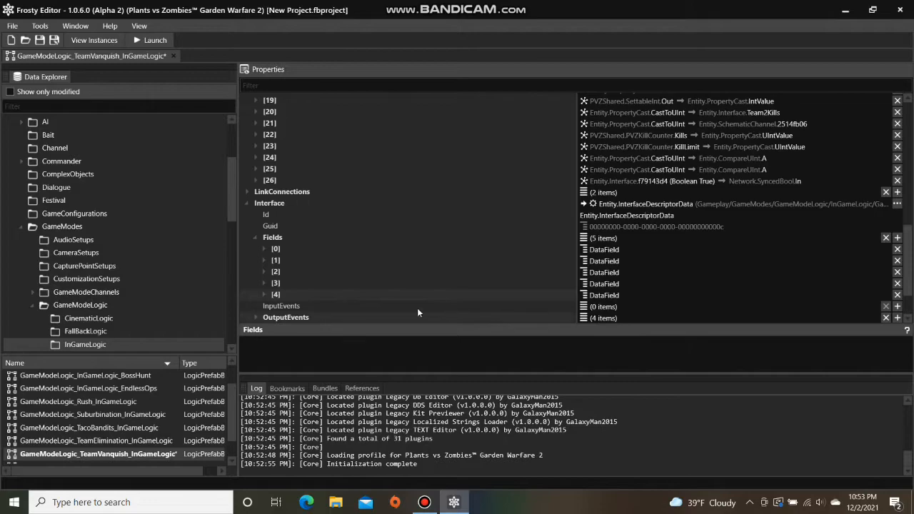
Step: Set Fields [4], the Int32 feeding MaxKillCount, to a value of 100
left_click(264, 294)
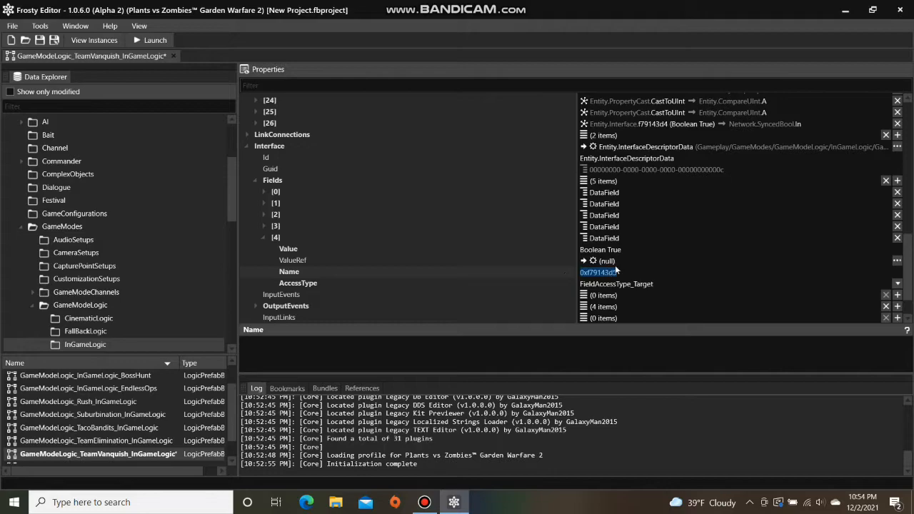
left_click(289, 248)
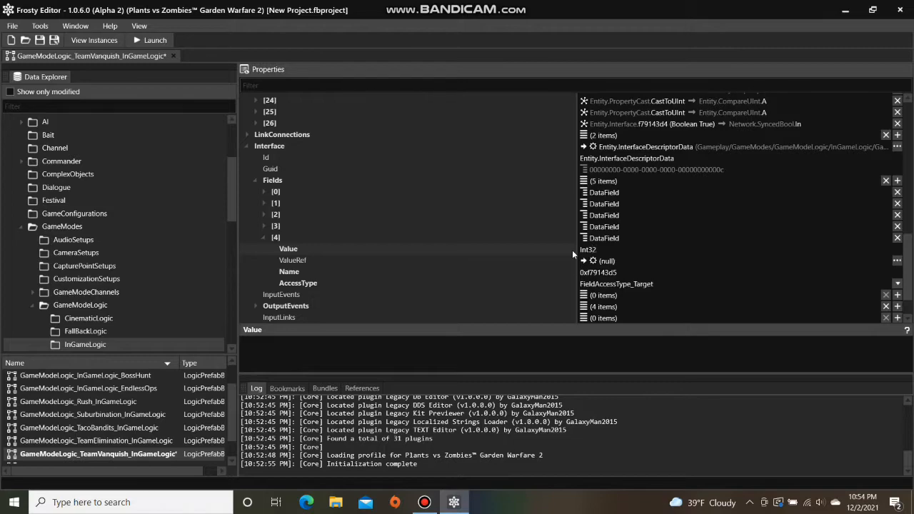
type("100")
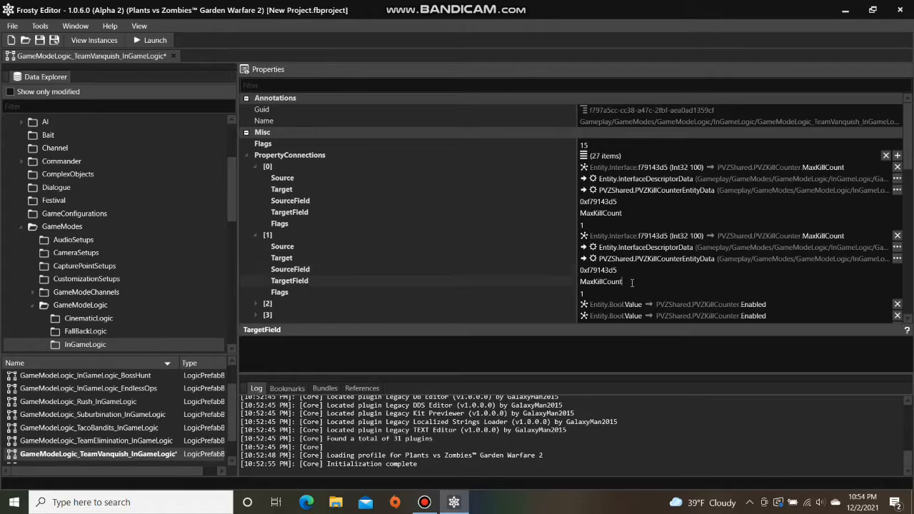
Step: Expand Objects and check the PVZKillCounterEntityData kill counters show MaxKillCount 100
scroll("down", 3)
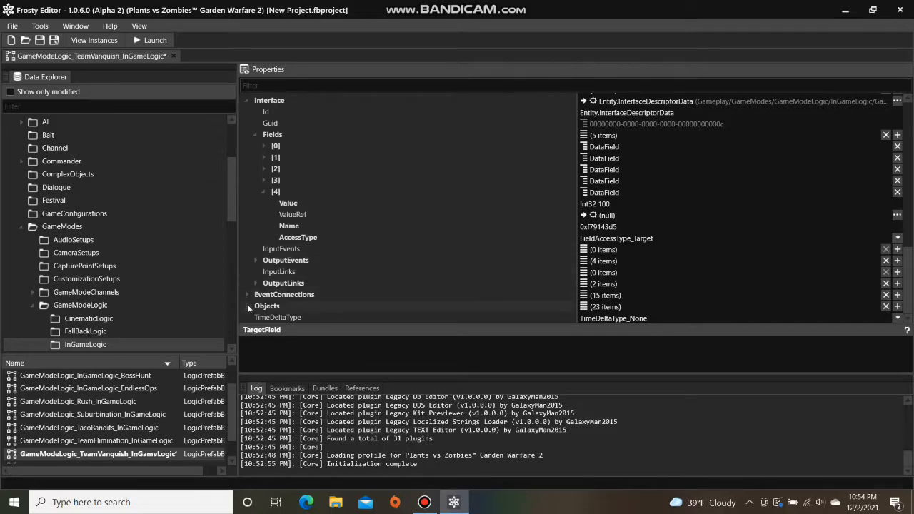
left_click(249, 306)
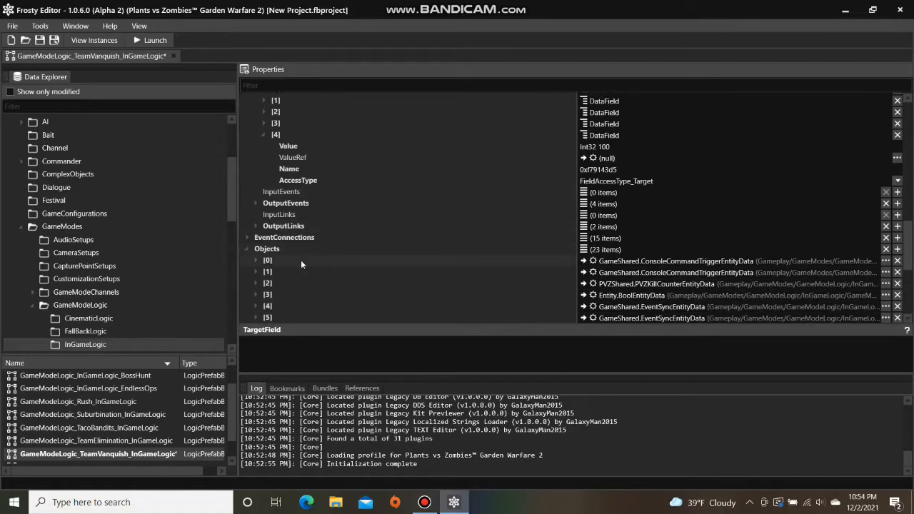
left_click(256, 283)
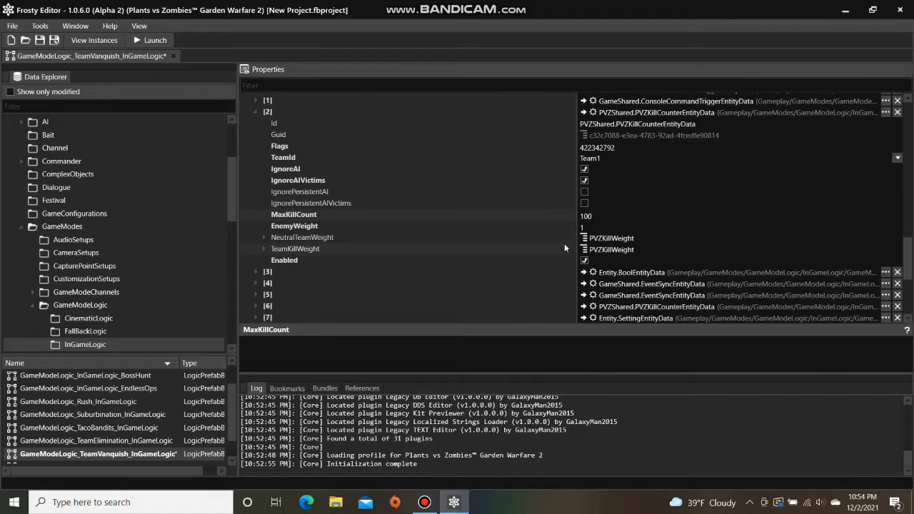
scroll("down", 3)
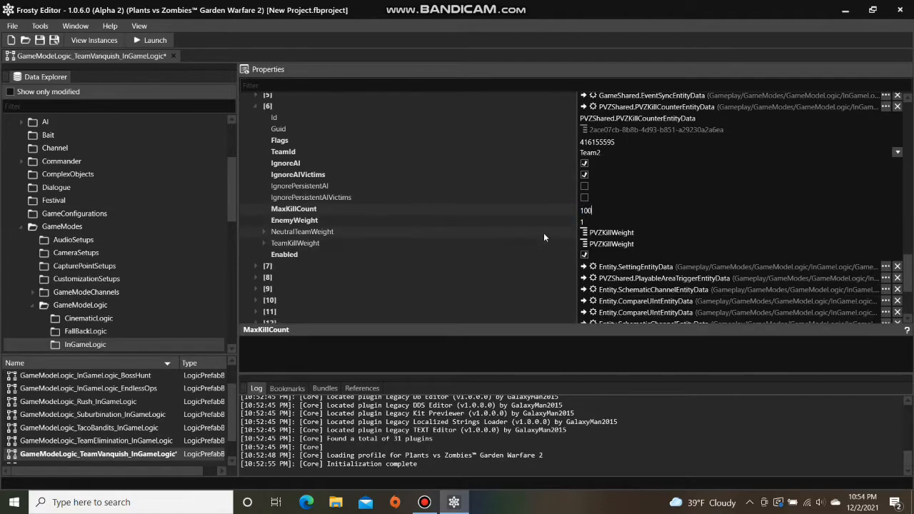
Step: Change the SettableIntEntityData object's MaxValue from 50 to 100 and commit it
scroll("down", 3)
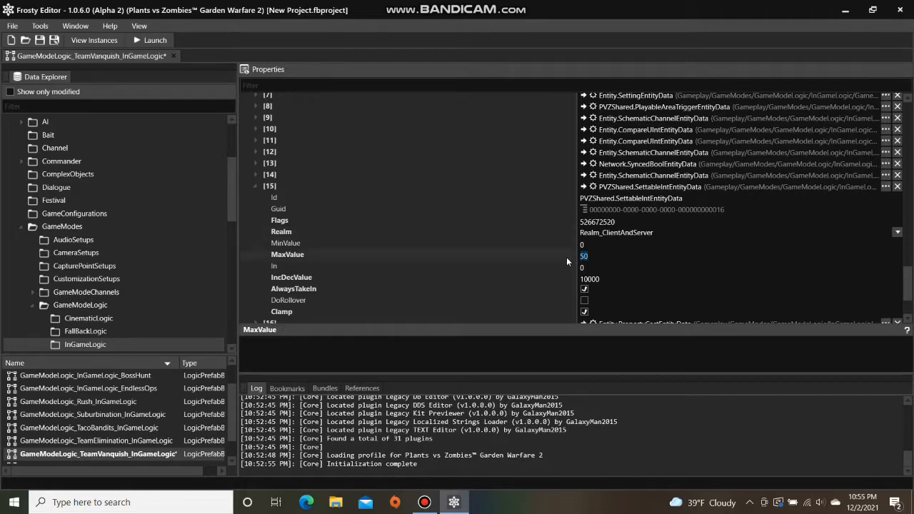
type("100")
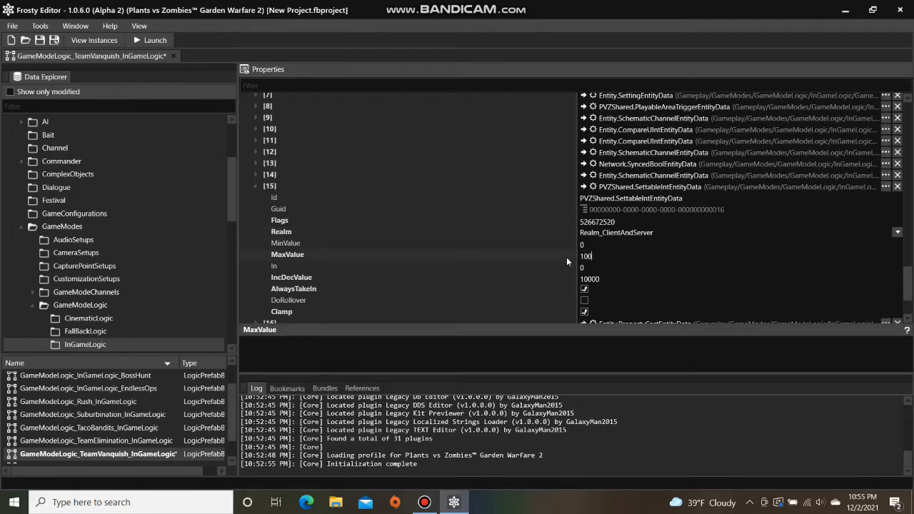
scroll("down", 3)
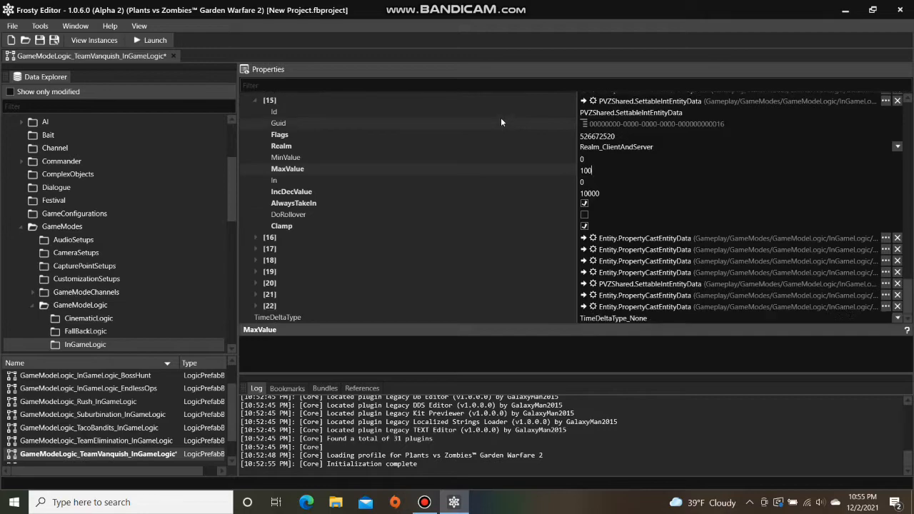
left_click(256, 283)
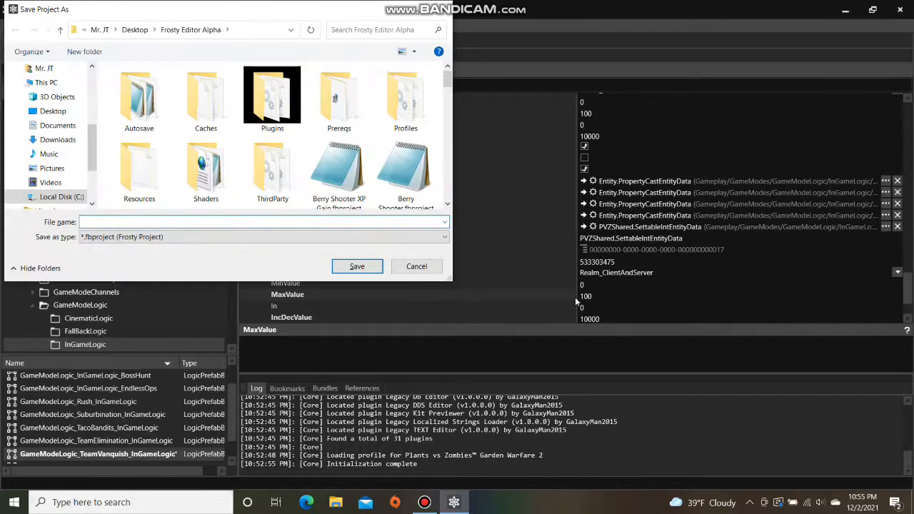
Step: Save the project as 'Team Vanquish 100 Kills' and launch the game
type("Team Vanquish 1")
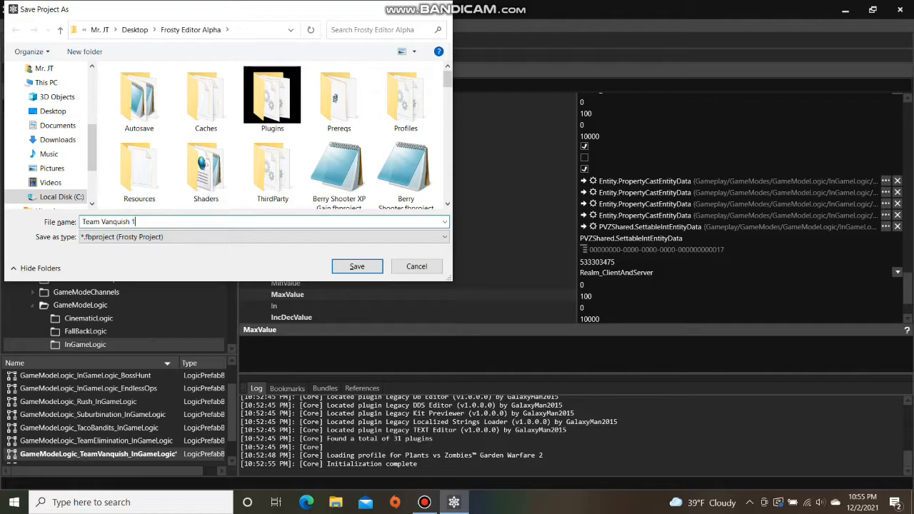
type("00 Kills")
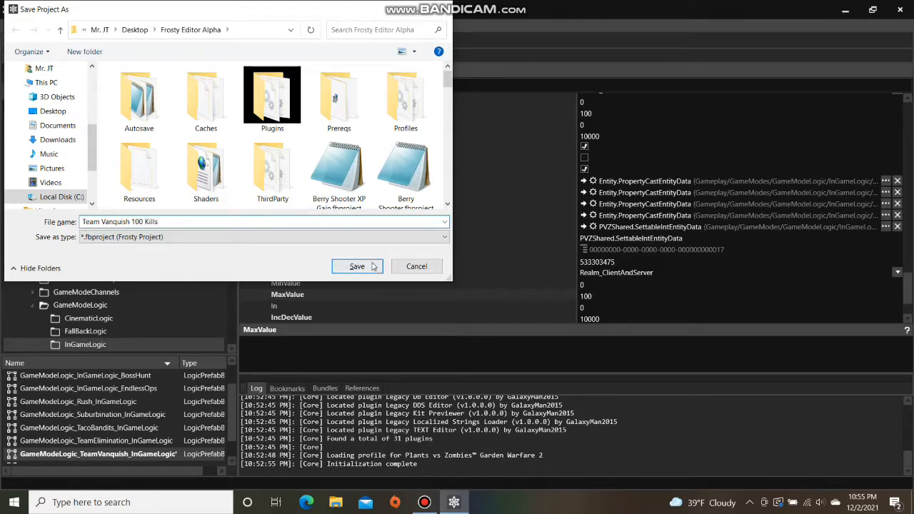
left_click(357, 266)
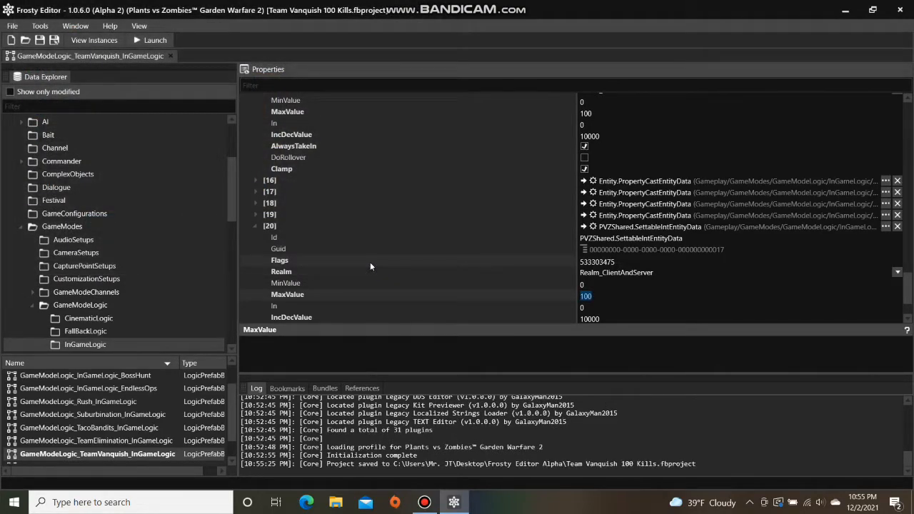
left_click(150, 40)
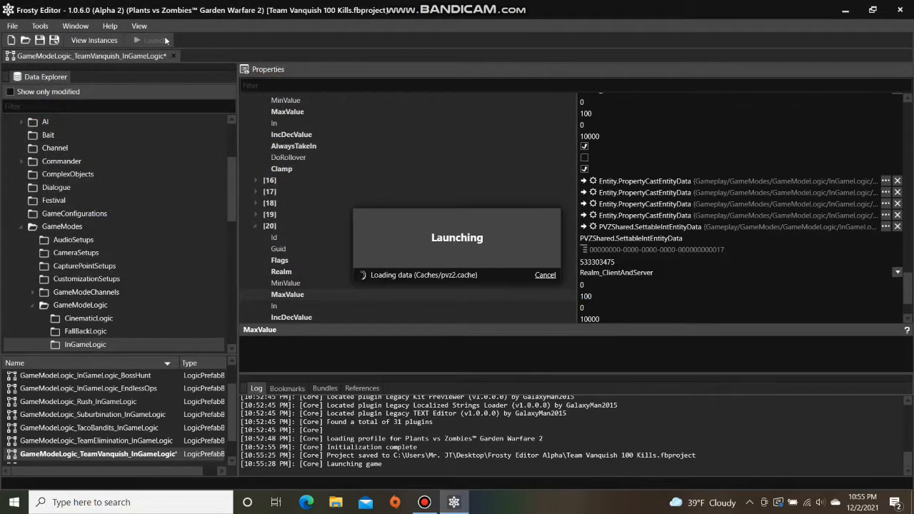